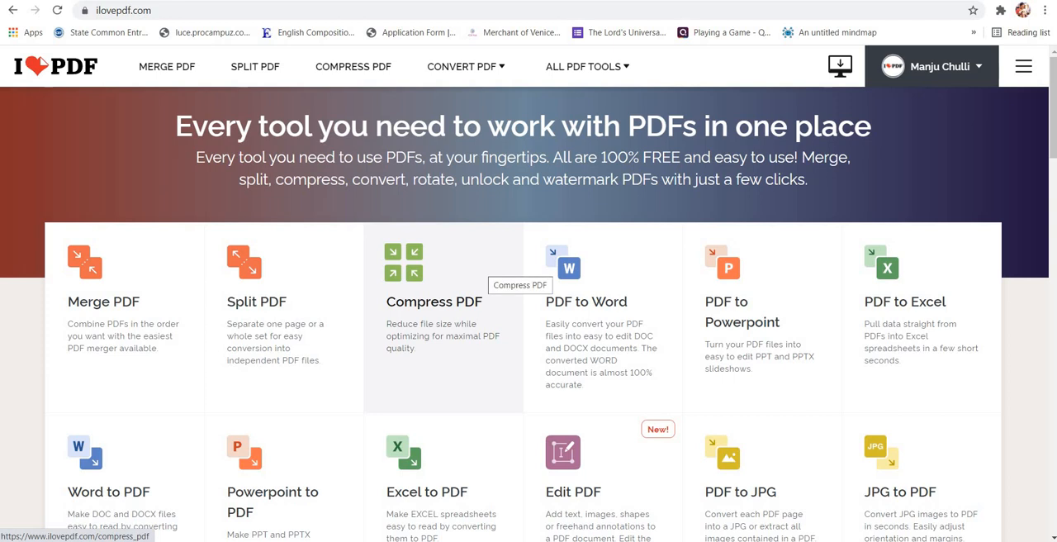
- Scroll down the iLovePDF home page to browse the PDF tools and reach Merge PDF
scroll("down", 3)
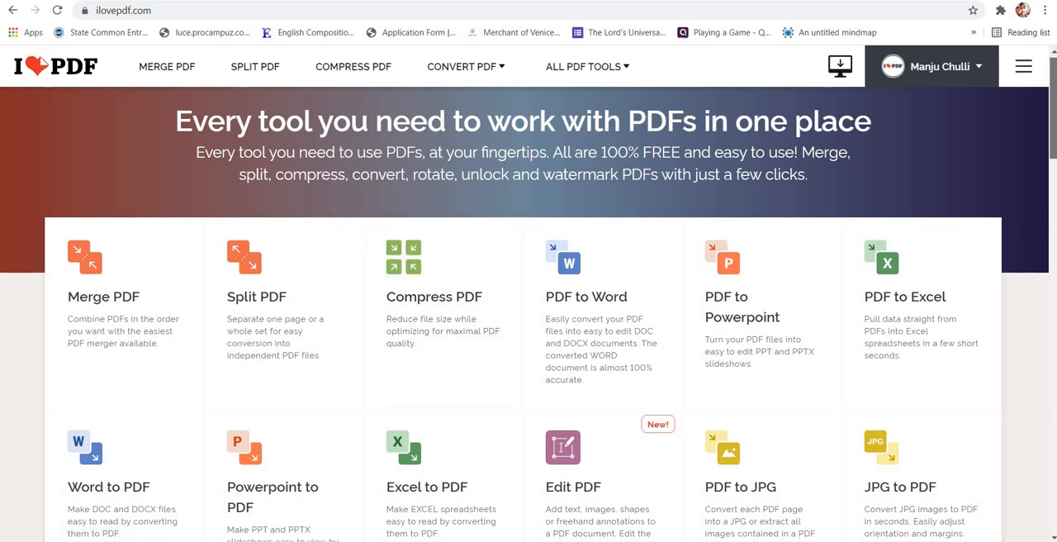
scroll("down", 3)
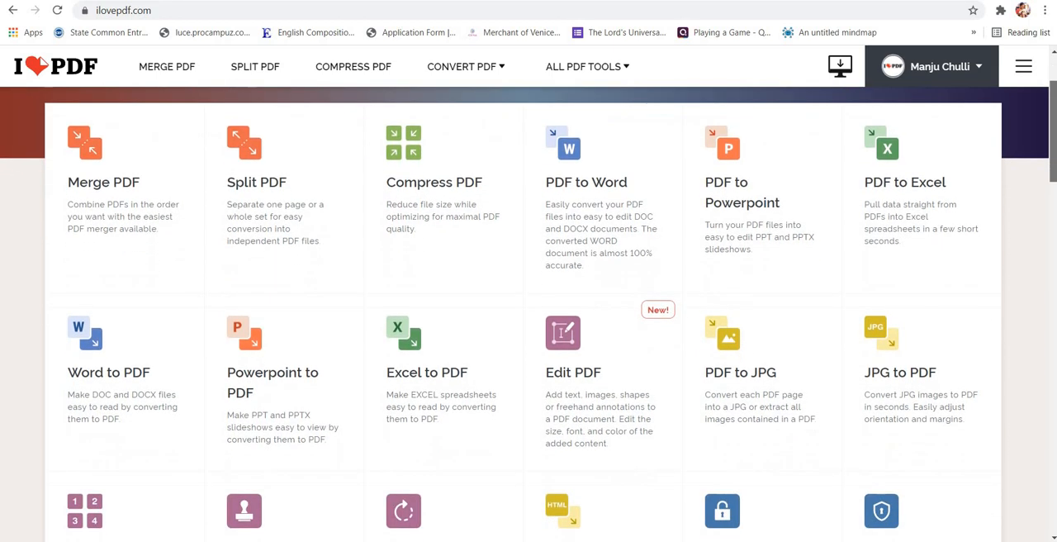
scroll("down", 3)
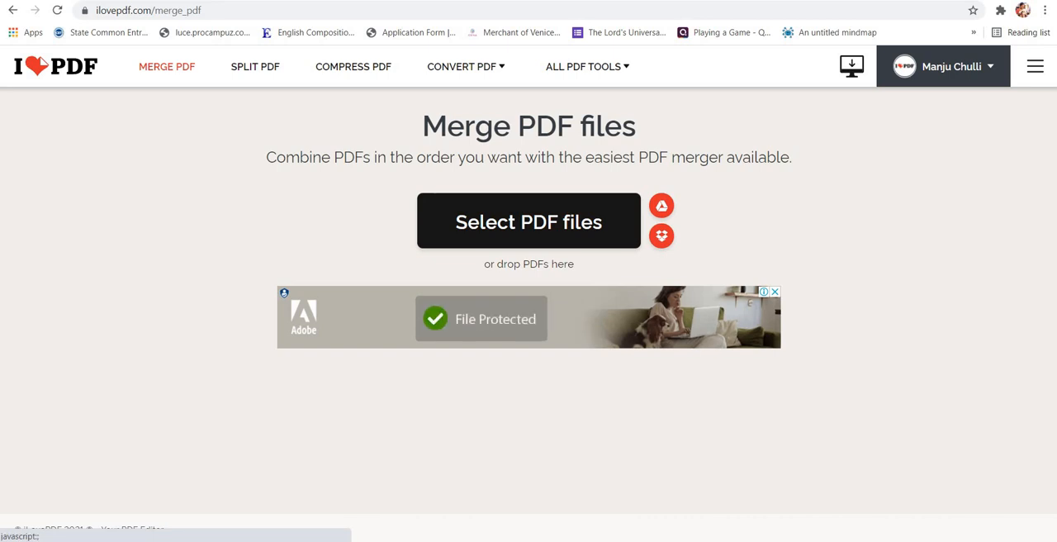
- Upload QNAACT1SCENE1.pdf from the Pdf files folder into the merge tool
left_click(528, 220)
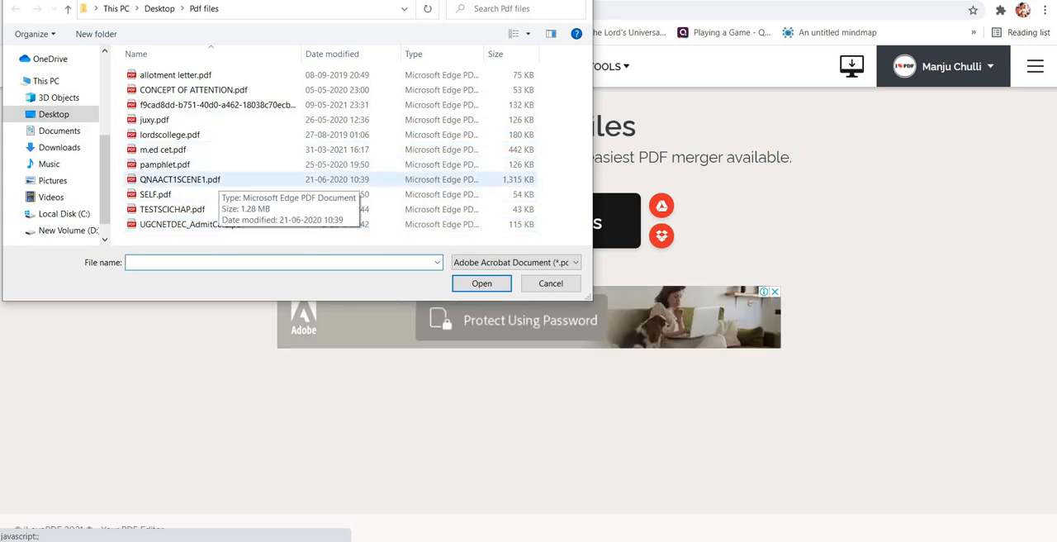
left_click(179, 179)
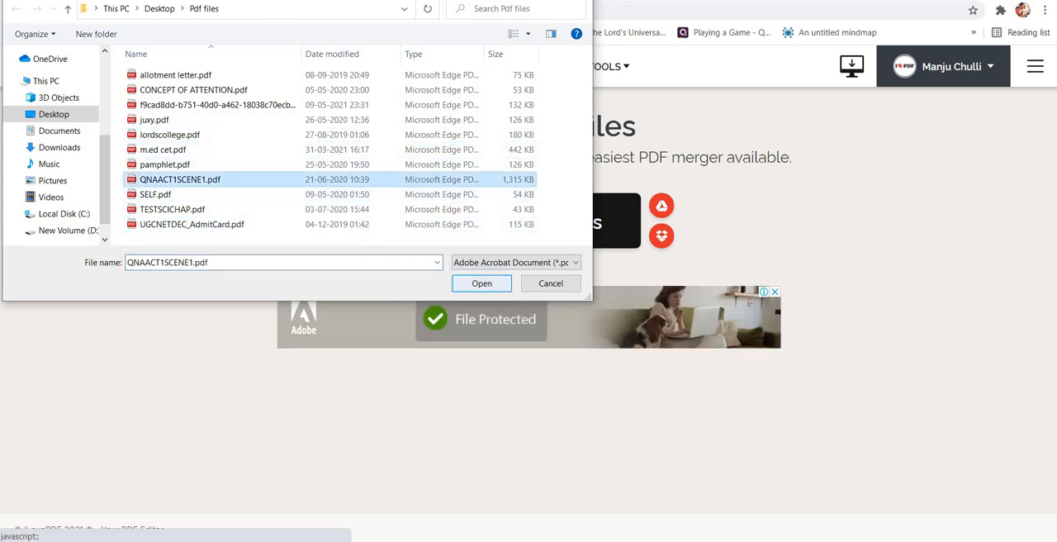
left_click(481, 283)
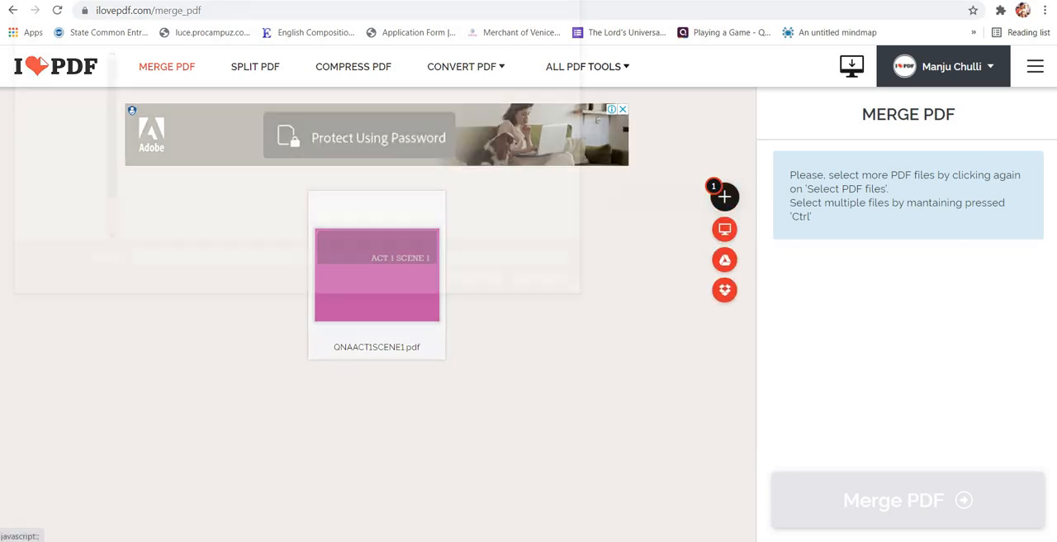
- Add TESTSCICHAP.pdf to the merge queue after QNAACT1SCENE1.pdf
left_click(725, 196)
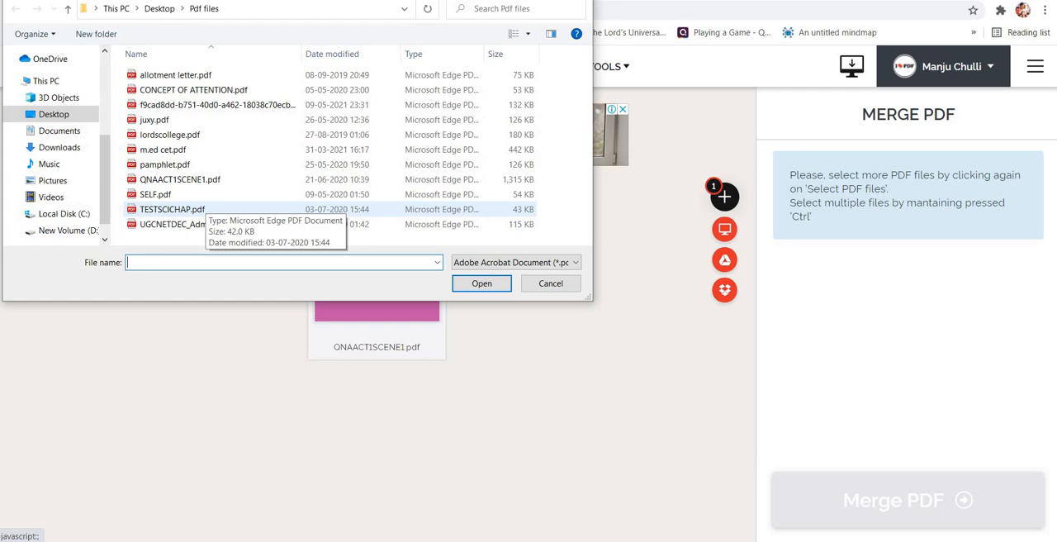
left_click(165, 208)
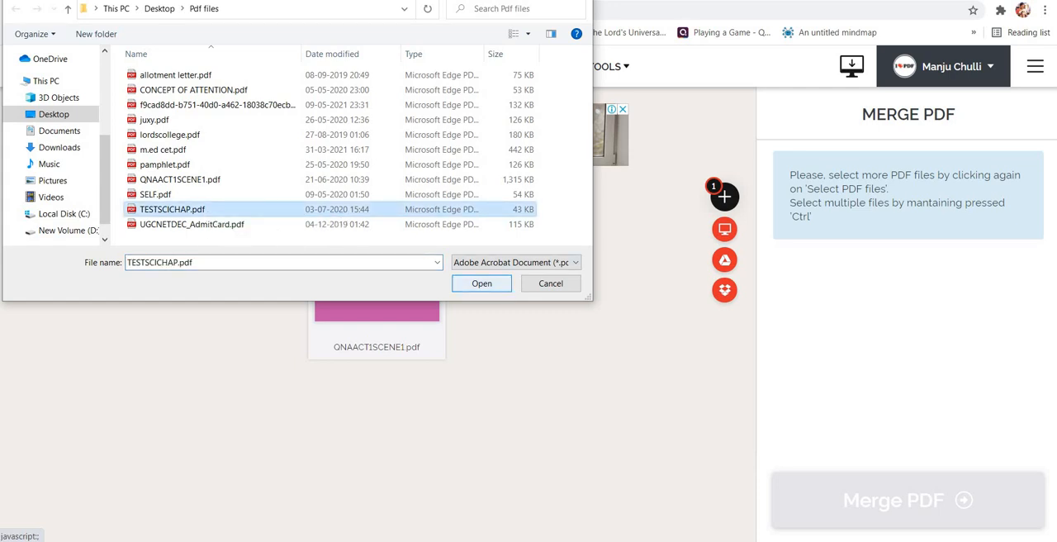
left_click(481, 283)
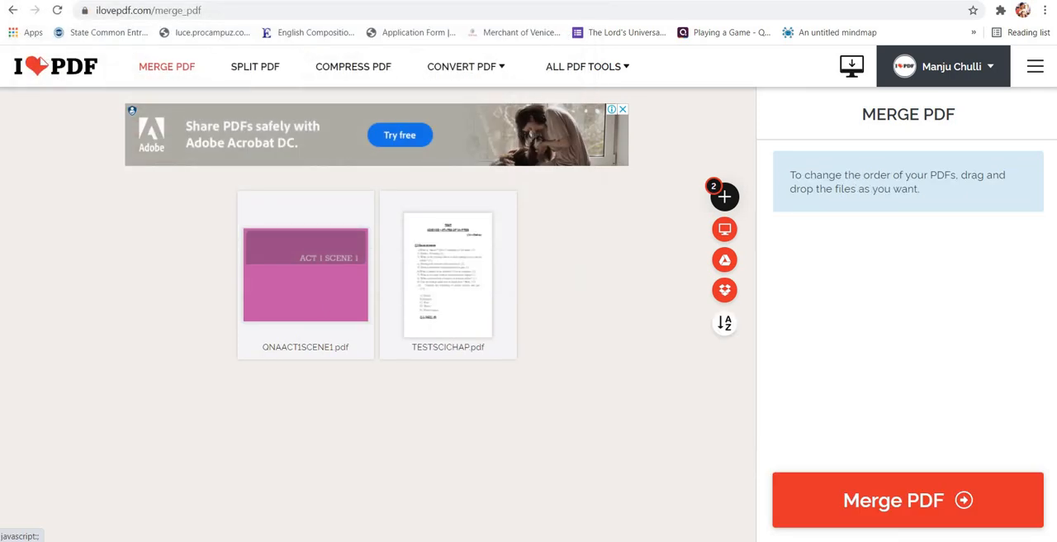
mouse_move(448, 273)
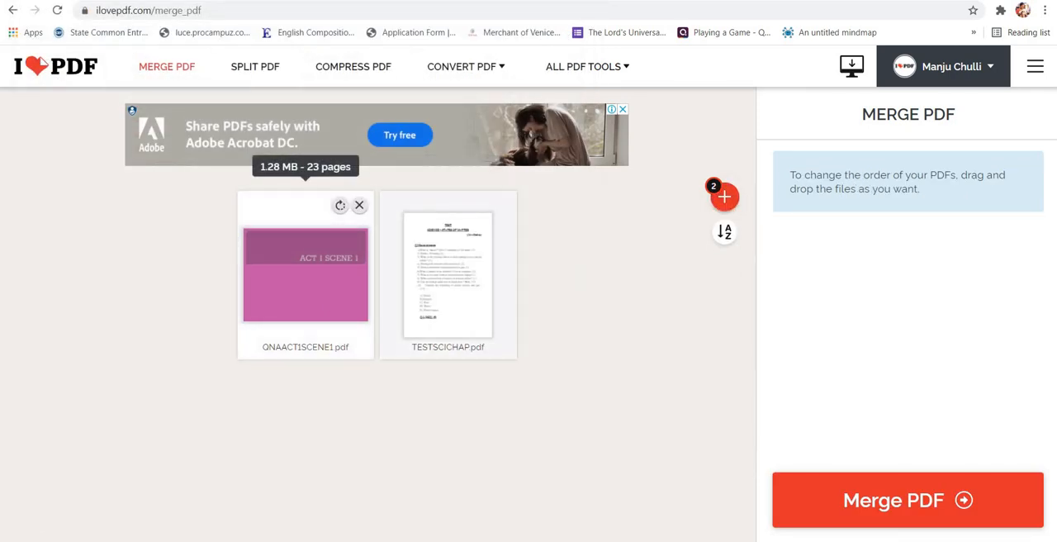
mouse_move(448, 275)
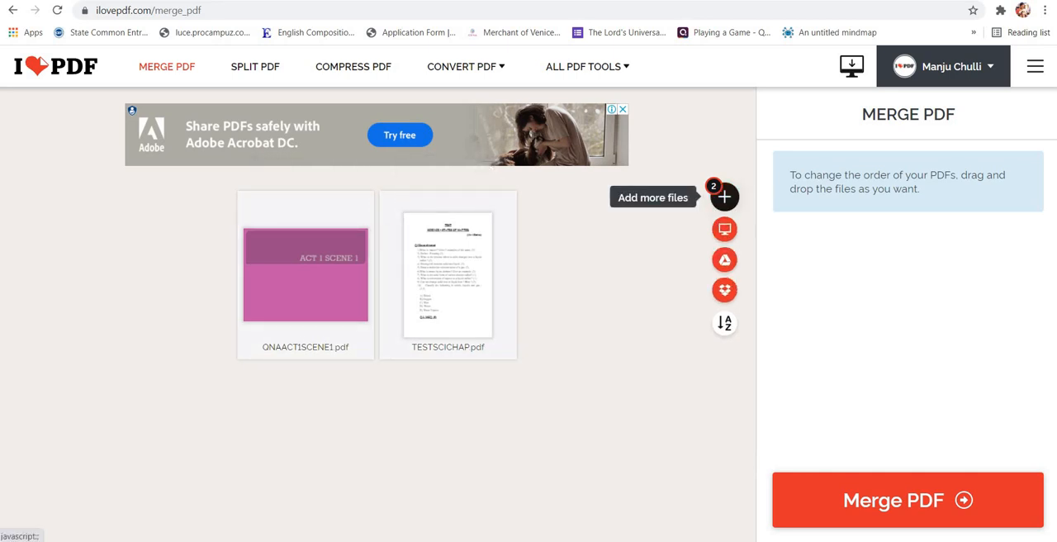
left_click(723, 196)
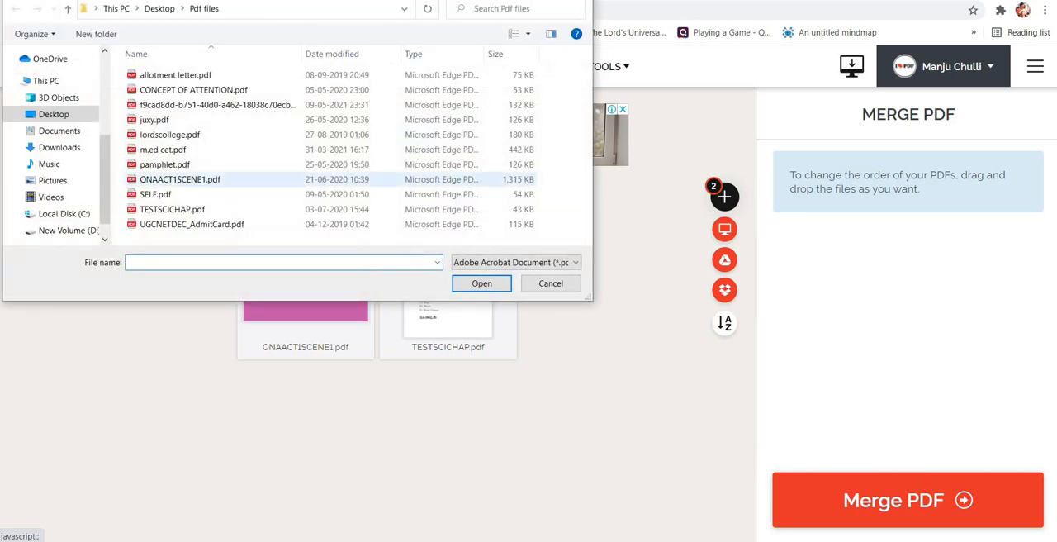
mouse_move(155, 194)
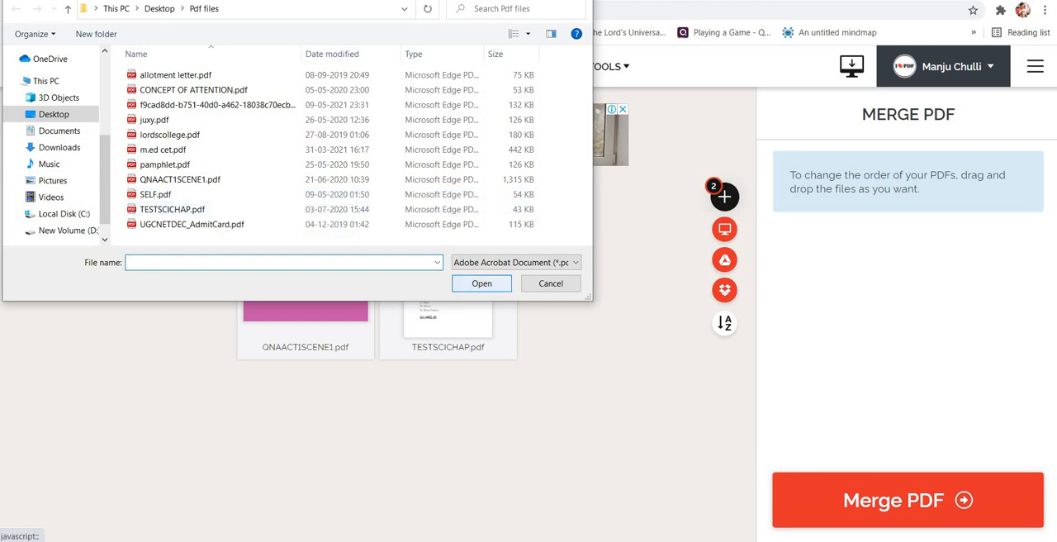
left_click(550, 284)
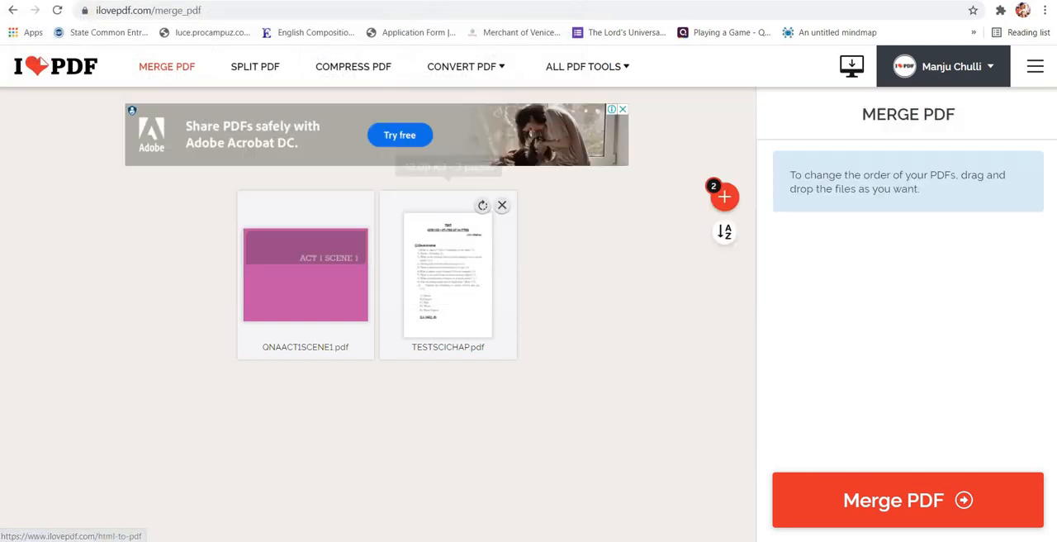
mouse_move(304, 275)
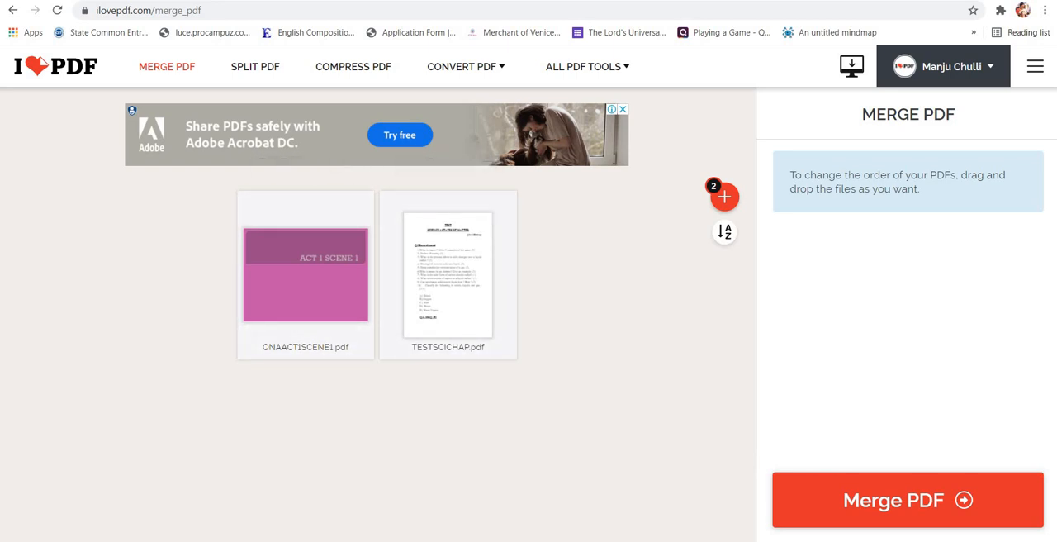
- Merge QNAACT1SCENE1.pdf and TESTSCICHAP.pdf, then download the merged PDF
left_click(906, 498)
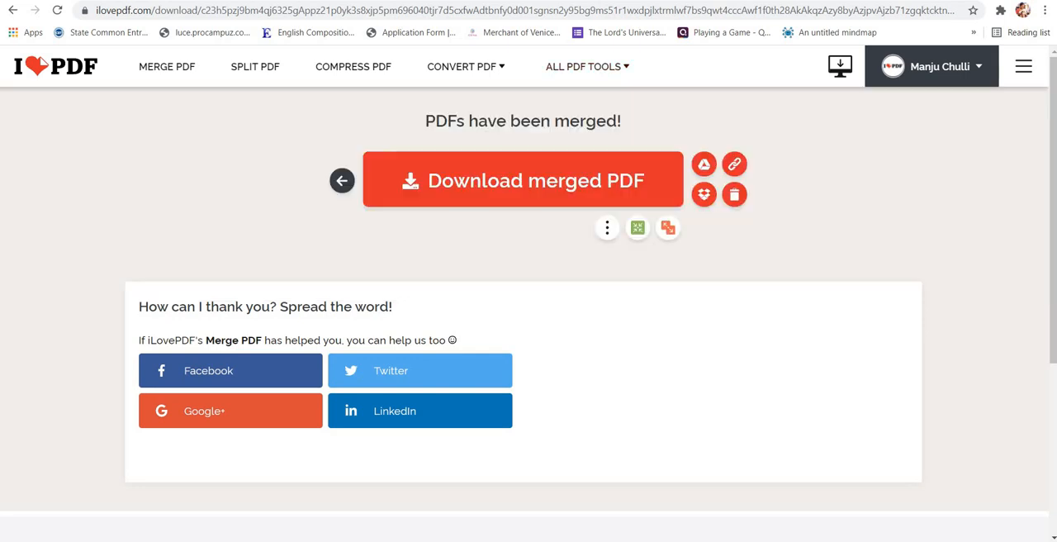
left_click(523, 180)
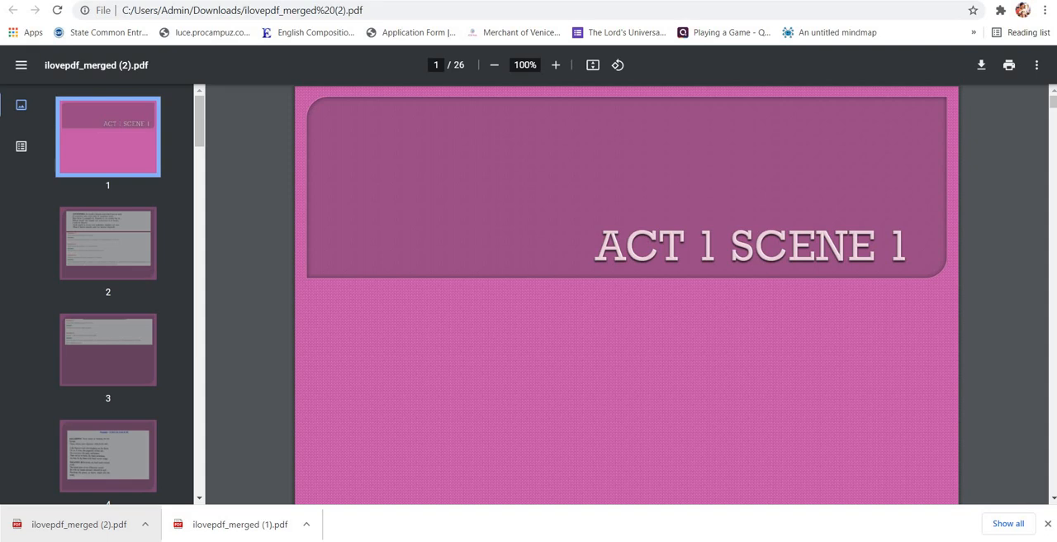
- Scroll through ilovepdf_merged (2).pdf to check ACT 1 SCENE 1 and TESTSCICHAP pages
scroll("down", 3)
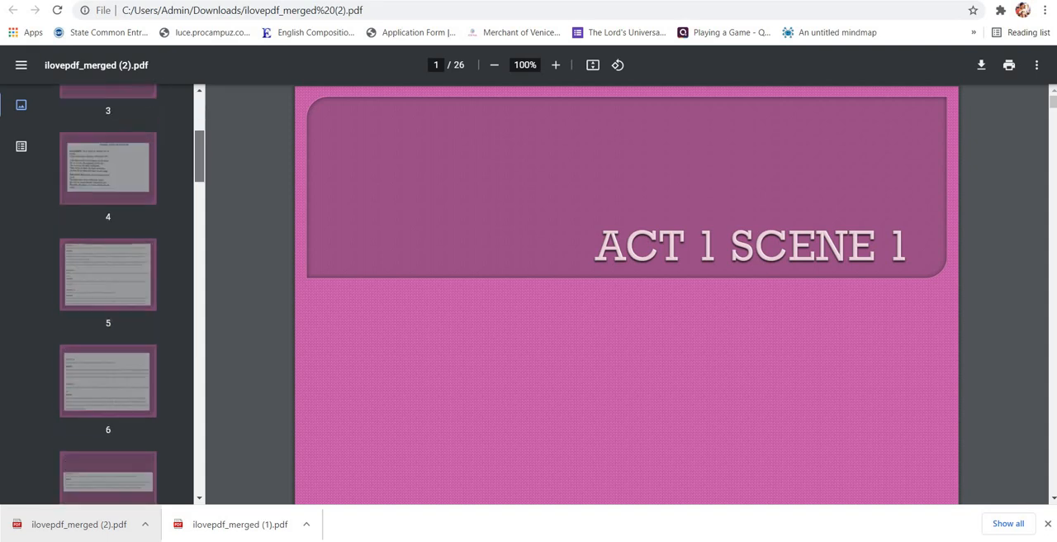
scroll("down", 3)
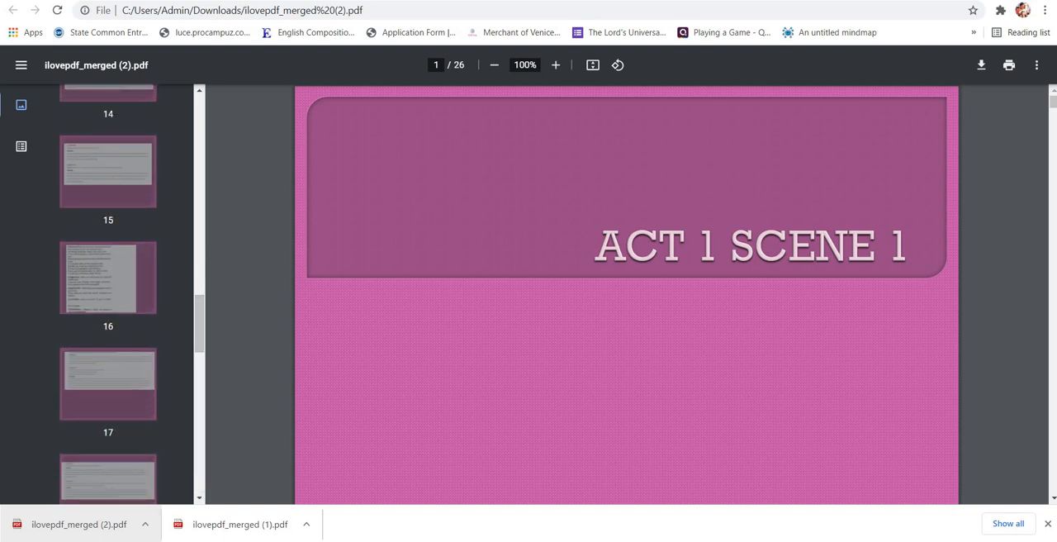
scroll("down", 3)
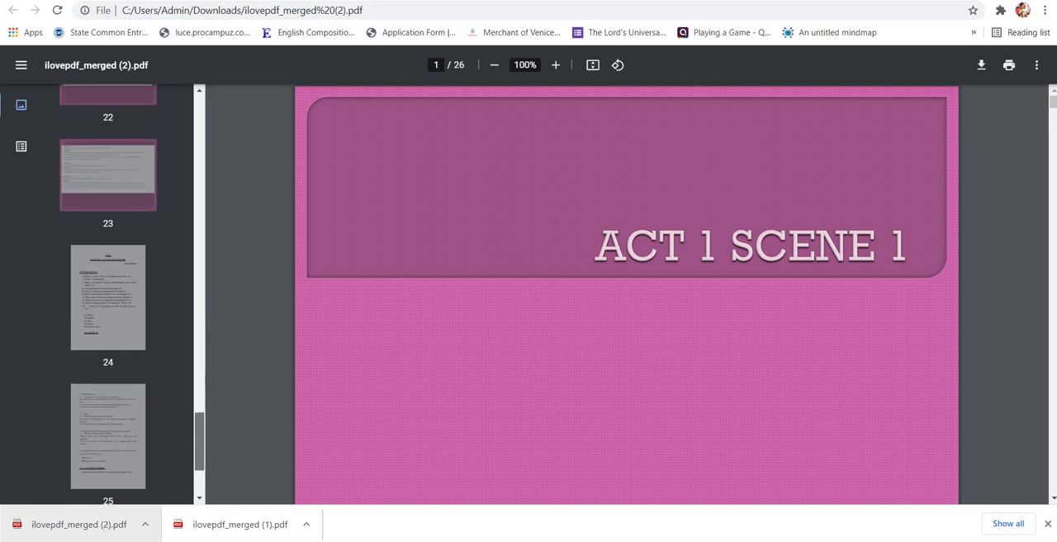